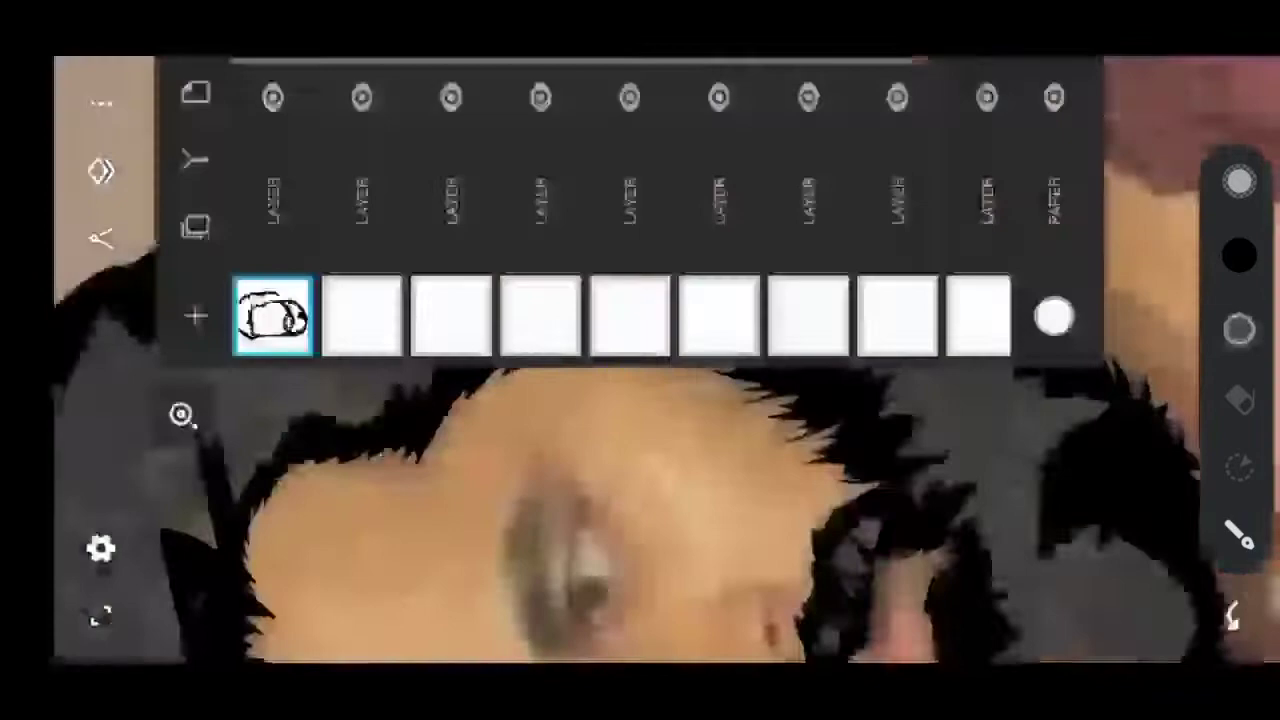
# Fill the hair around the face in solid black on the trace layer
pyautogui.click(182, 98)
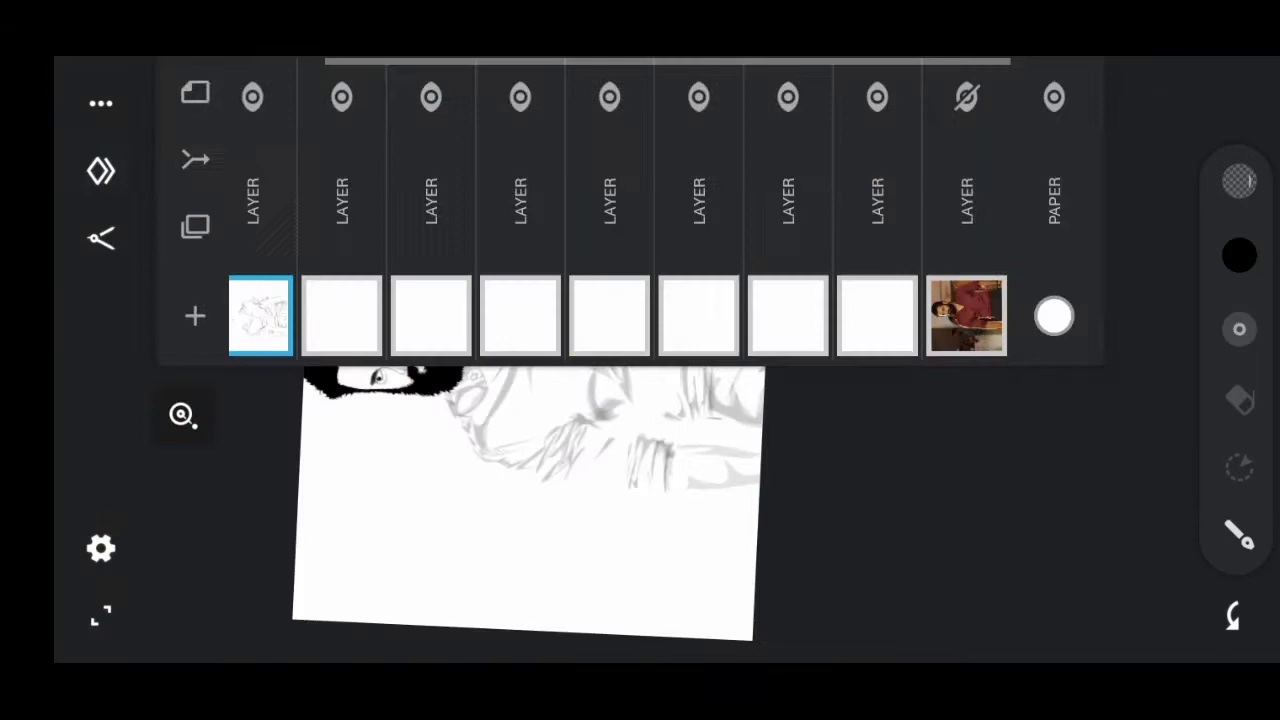
# Make the blank layer above the line art active with red as the paint colour
pyautogui.click(340, 316)
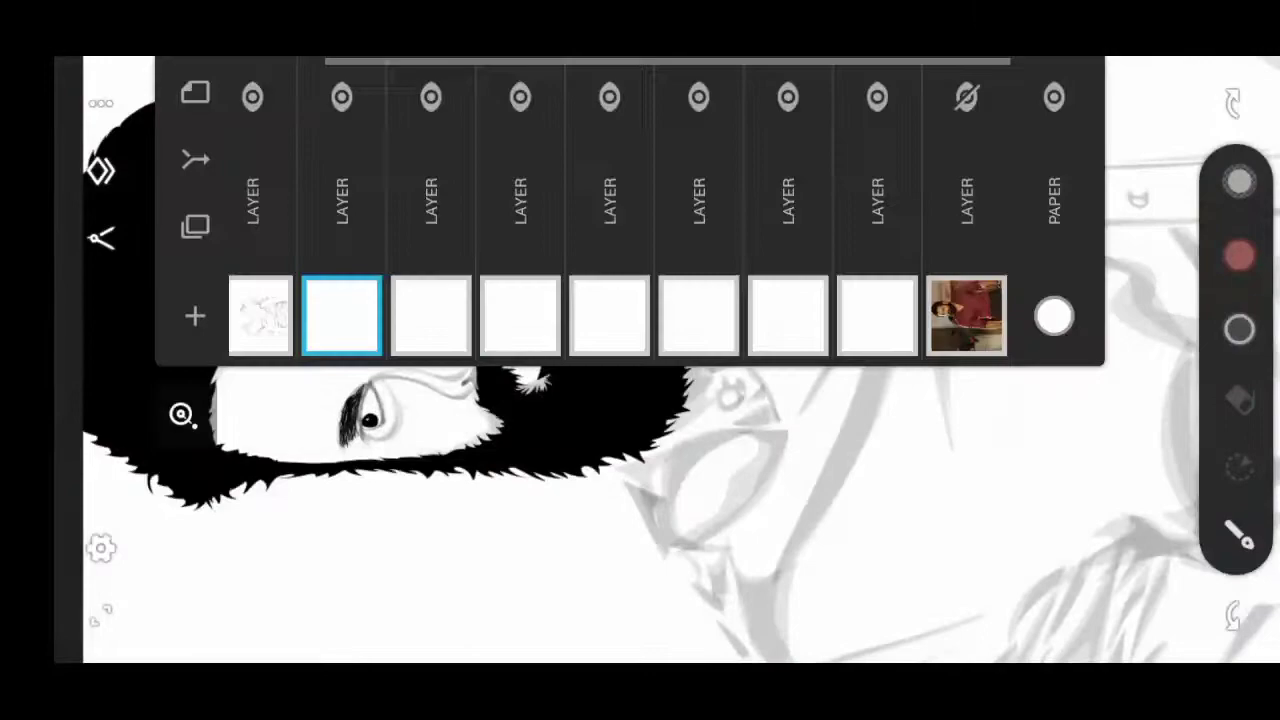